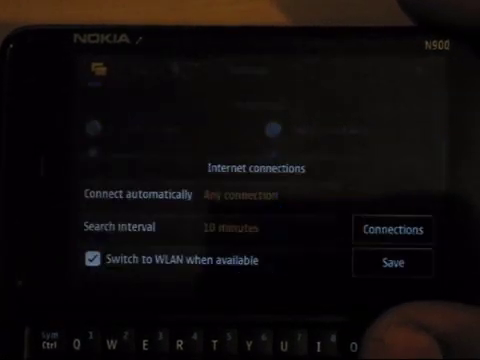
Show the saved connections list and start editing O2 Wap
{"action": "left_click", "coordinate": [394, 229]}
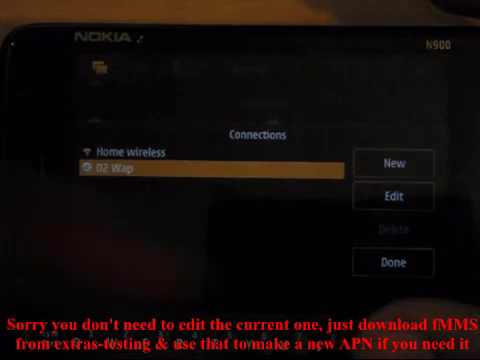
{"action": "left_click", "coordinate": [393, 195]}
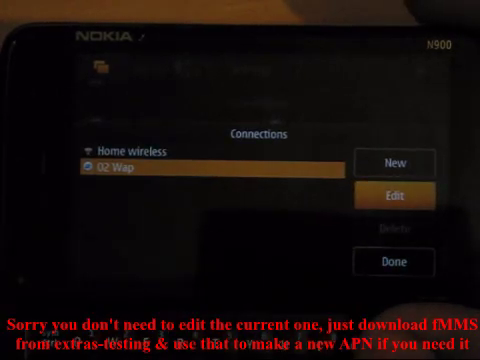
Set O2 Wap's access point to wap.o2.co.uk with user name o2wap and password
{"action": "left_click", "coordinate": [390, 195]}
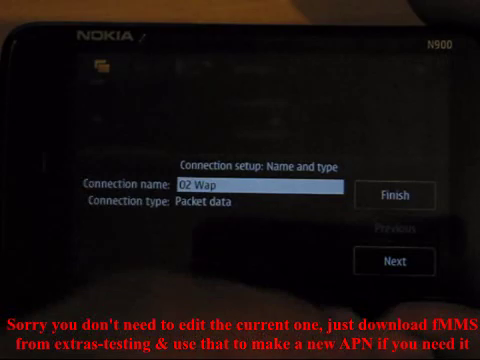
{"action": "left_click", "coordinate": [389, 261]}
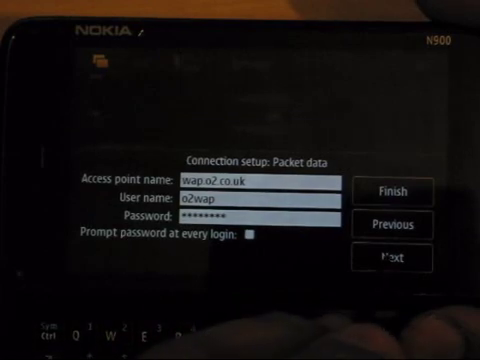
{"action": "left_click", "coordinate": [388, 257]}
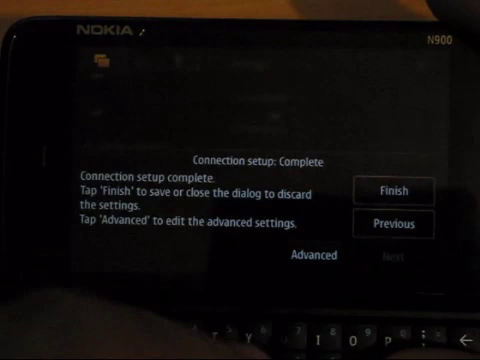
Enable HTTP proxy 193.113.200.195 on port 8080 in O2 Wap's advanced settings and save
{"action": "left_click", "coordinate": [315, 254]}
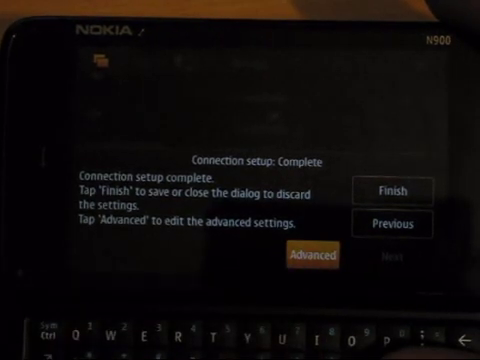
{"action": "left_click", "coordinate": [313, 256]}
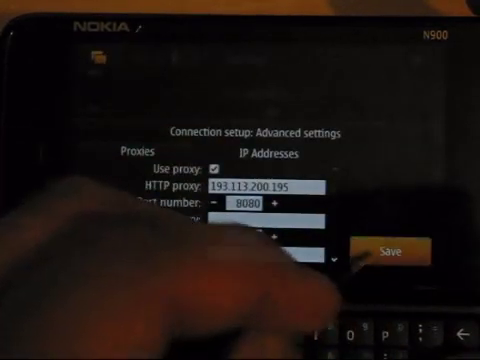
{"action": "left_click", "coordinate": [388, 250]}
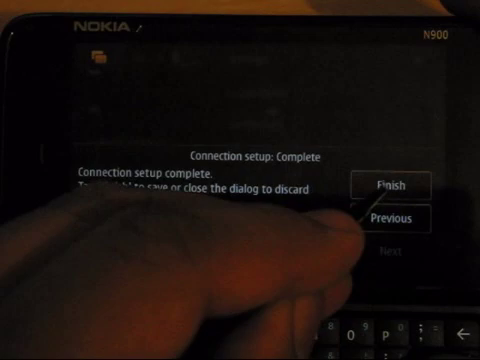
{"action": "left_click", "coordinate": [391, 186]}
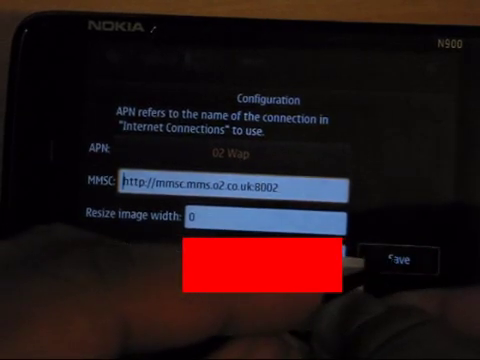
Save the fMMS configuration and start a new MMS to a +44 number with body 'Test'
{"action": "left_click", "coordinate": [393, 259]}
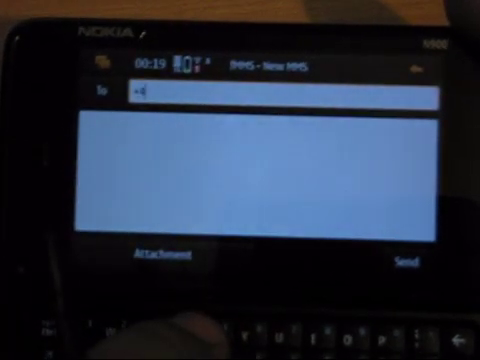
{"action": "type", "text": "447709"}
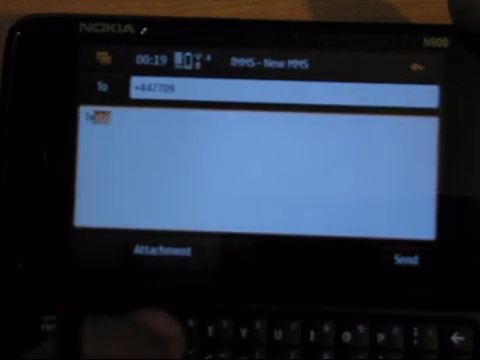
{"action": "type", "text": "Test"}
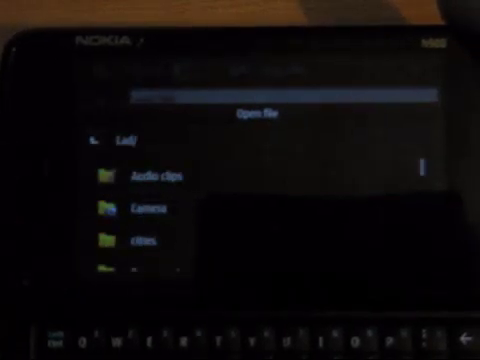
Attach the vancouverdusk image from Images > Backgrounds and type 'Test' as the body
{"action": "left_click", "coordinate": [150, 241]}
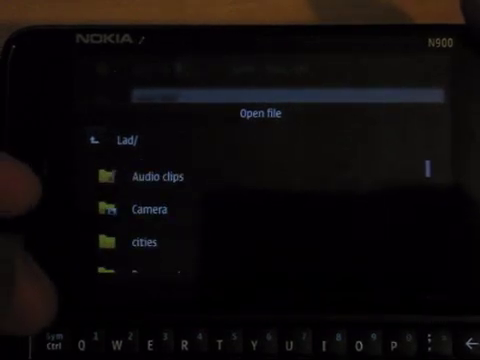
{"action": "scroll", "scroll_direction": "down", "scroll_amount": 3}
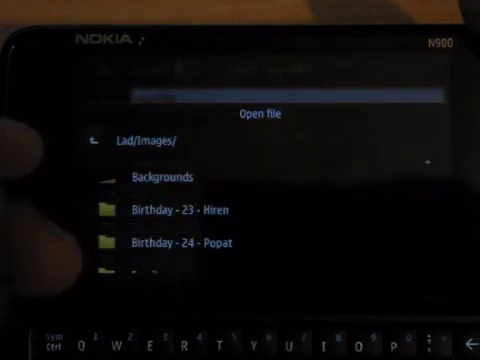
{"action": "left_click", "coordinate": [165, 176]}
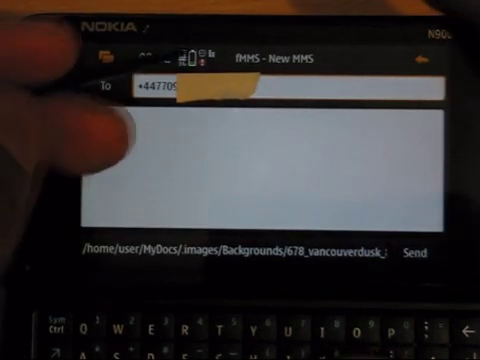
{"action": "type", "text": "Test"}
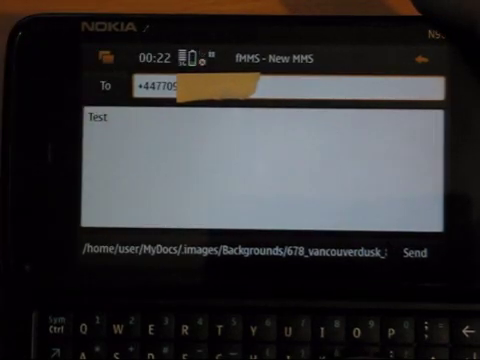